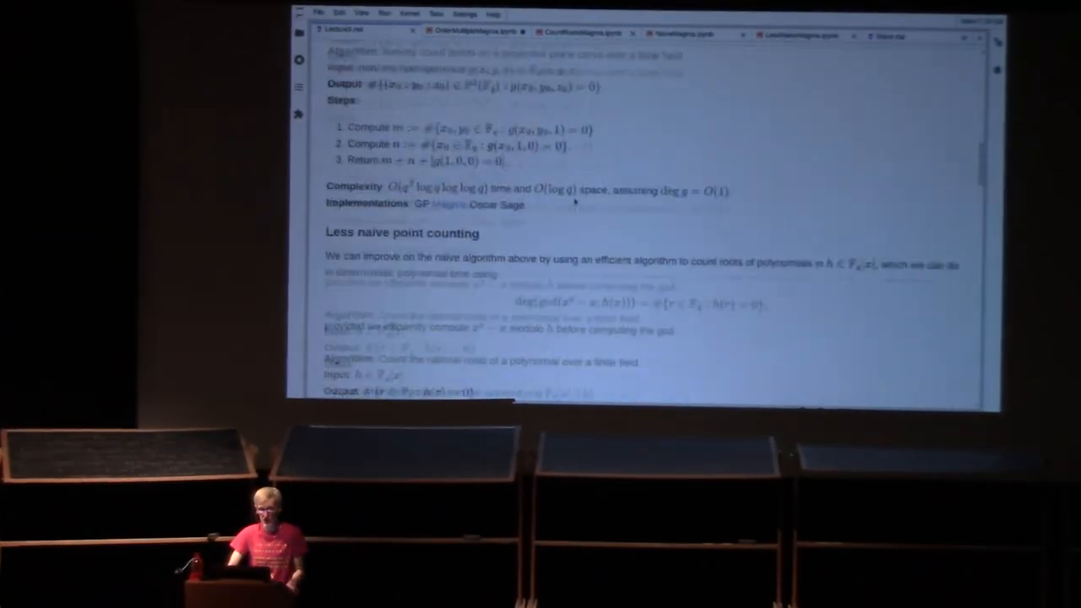
pyautogui.scroll(-3)
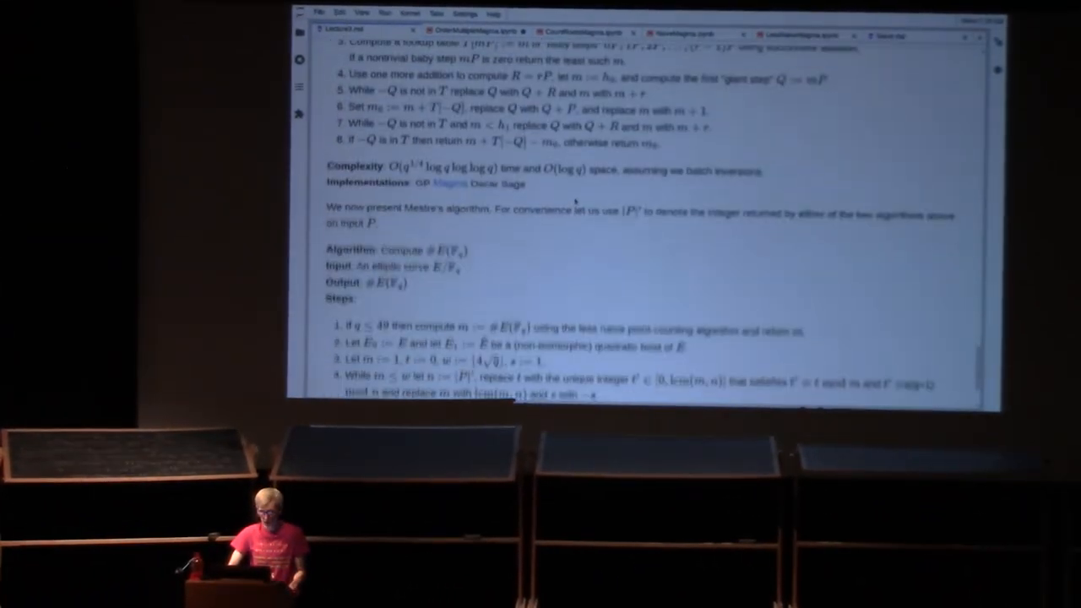
pyautogui.scroll(-3)
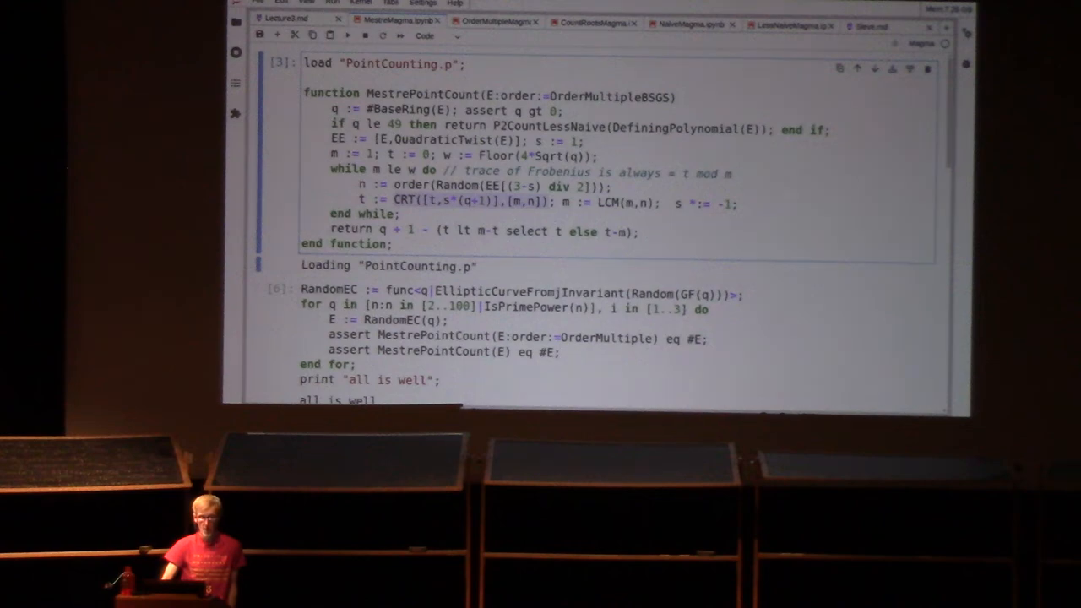
pyautogui.scroll(-3)
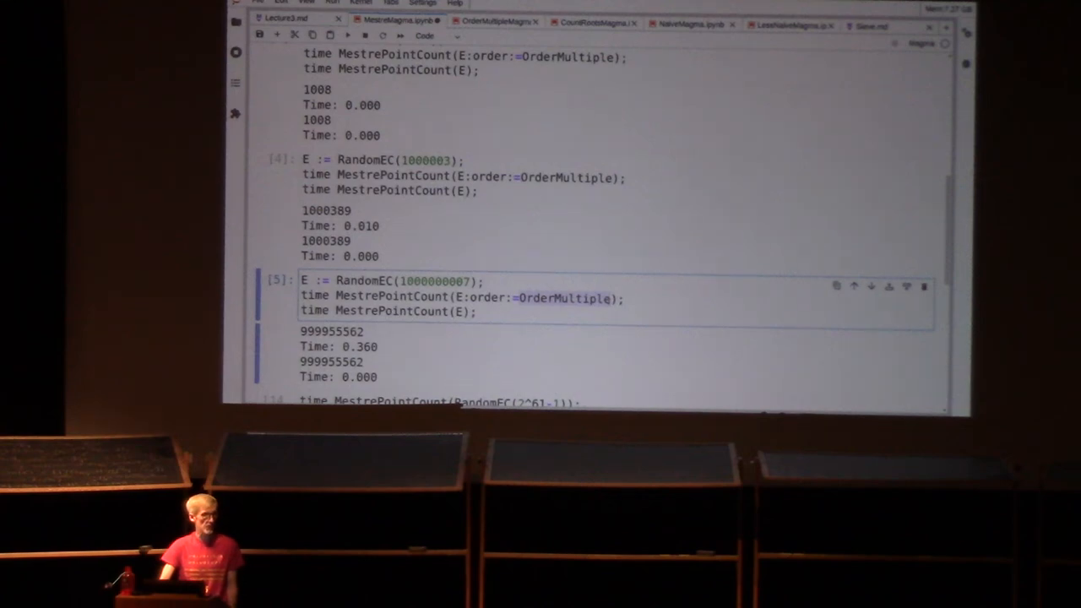
pyautogui.scroll(-3)
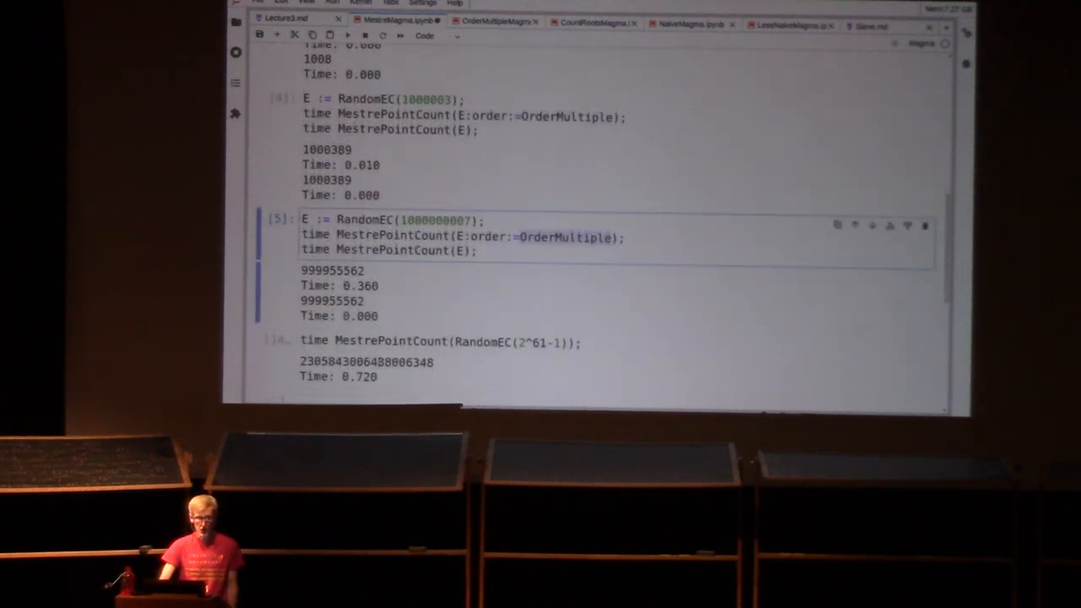